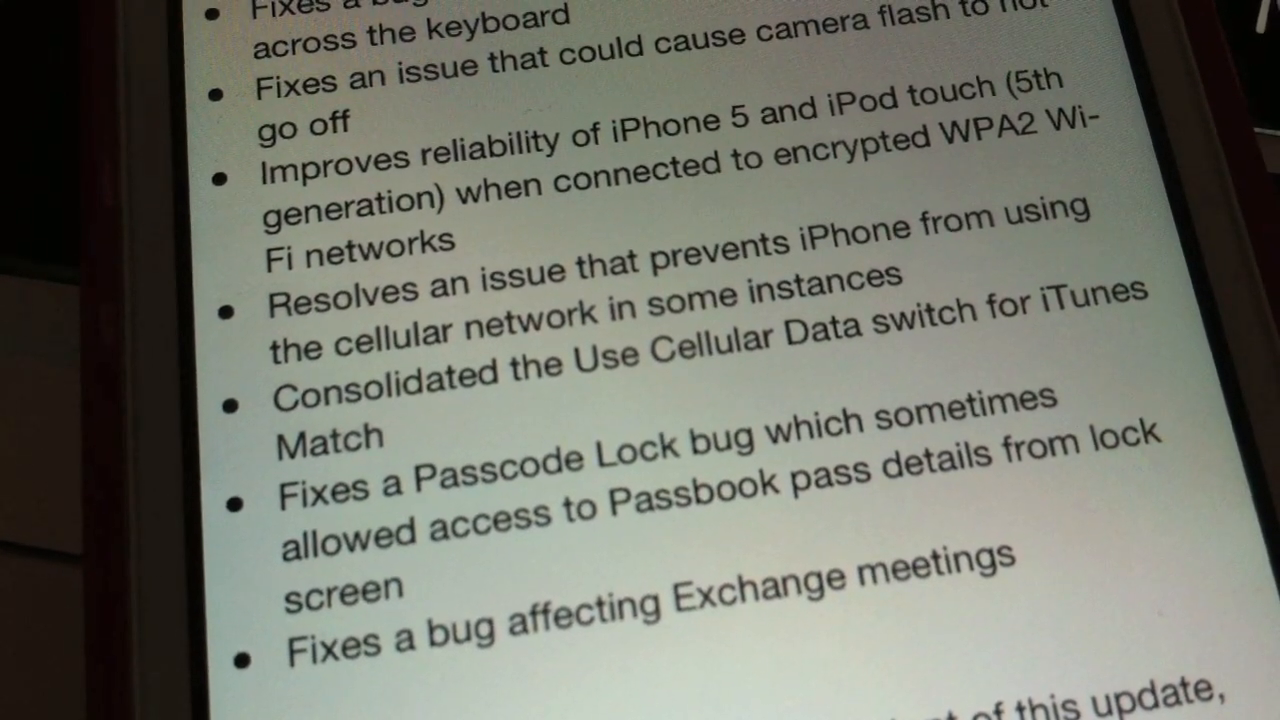
scroll(up, 3)
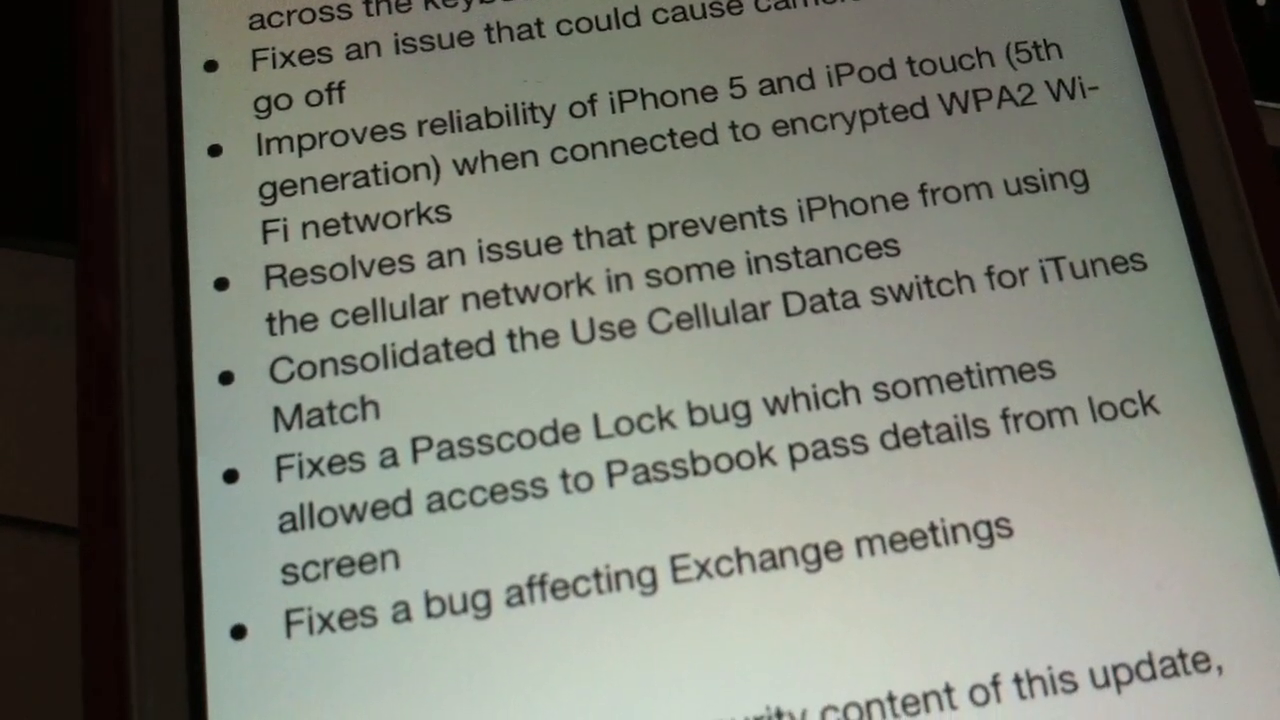
scroll(up, 3)
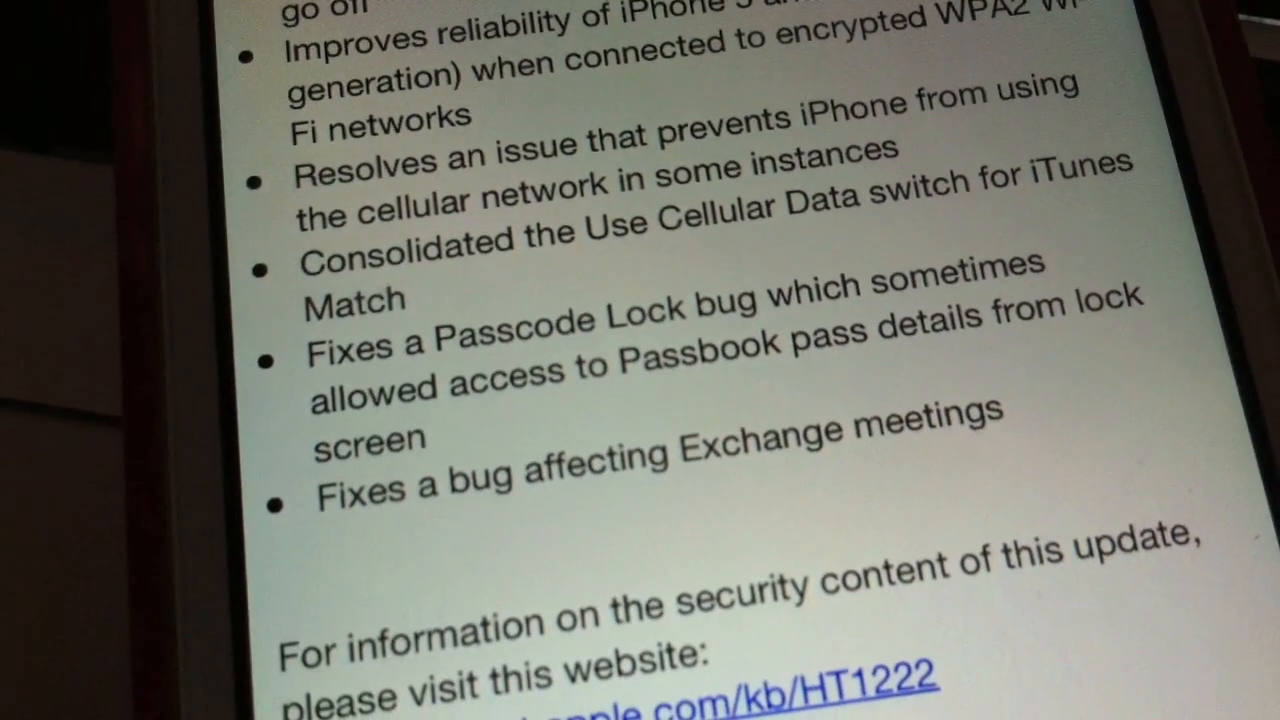
scroll(up, 3)
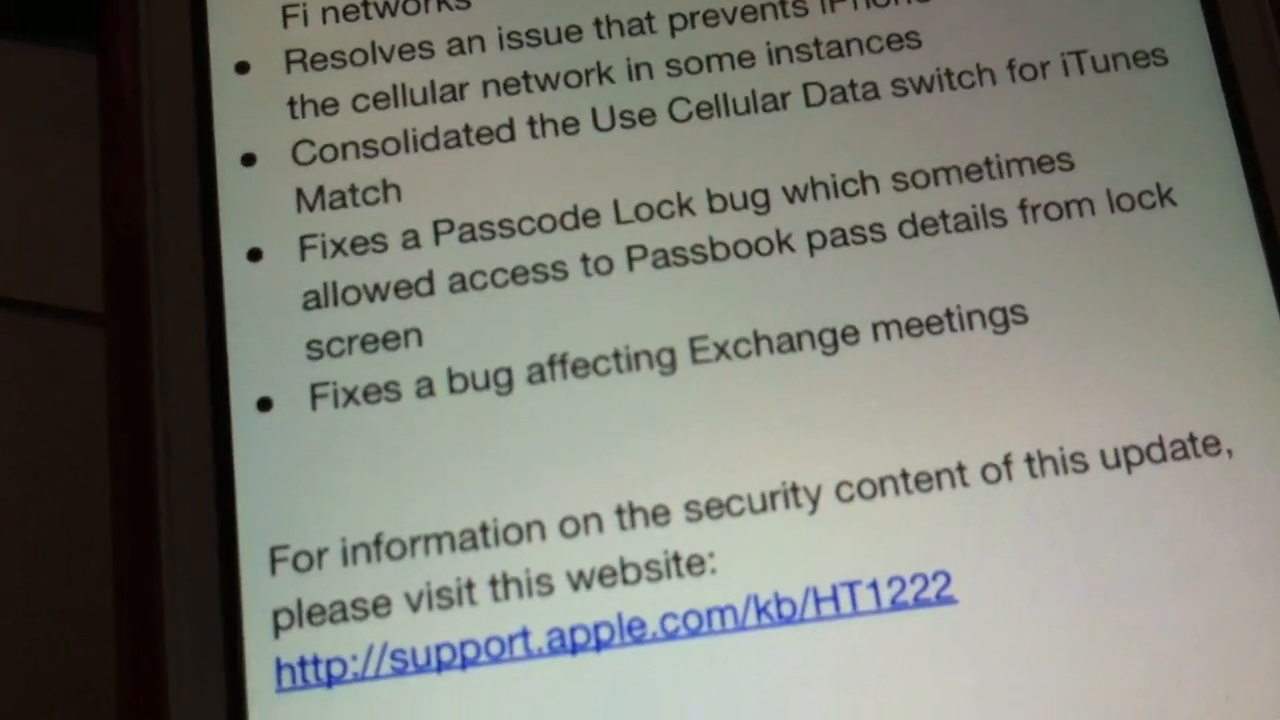
scroll(down, 3)
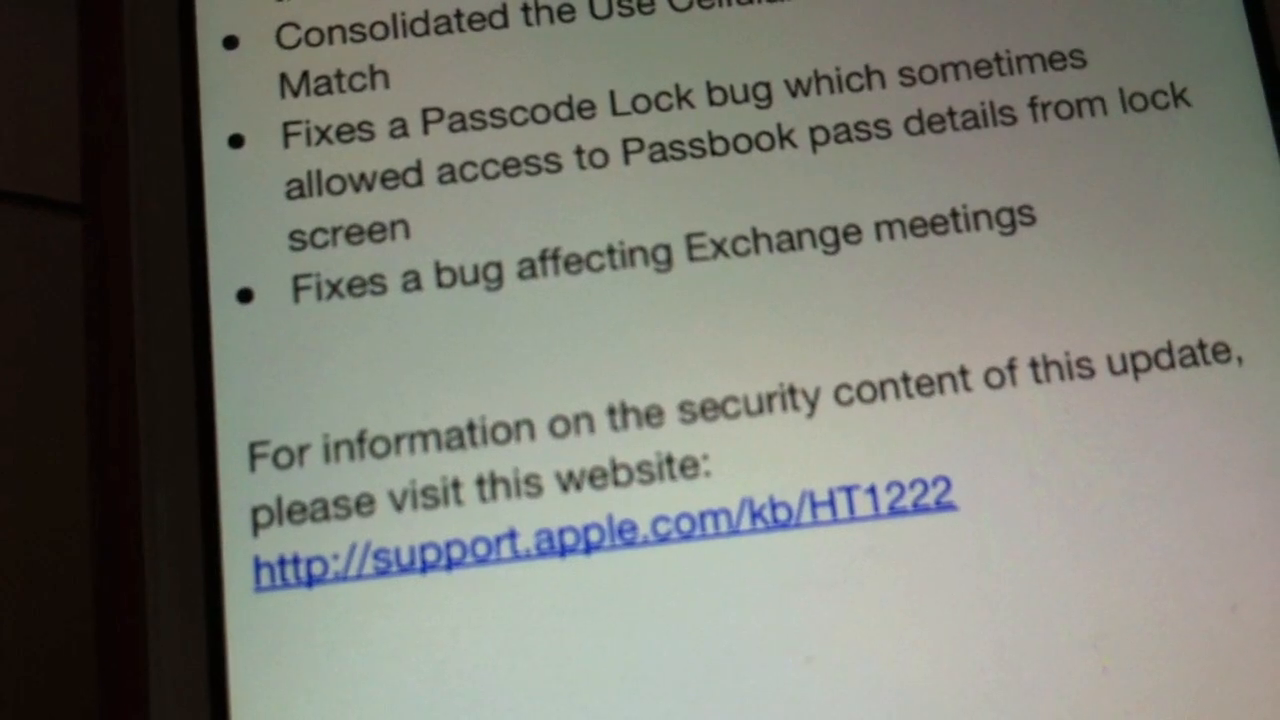